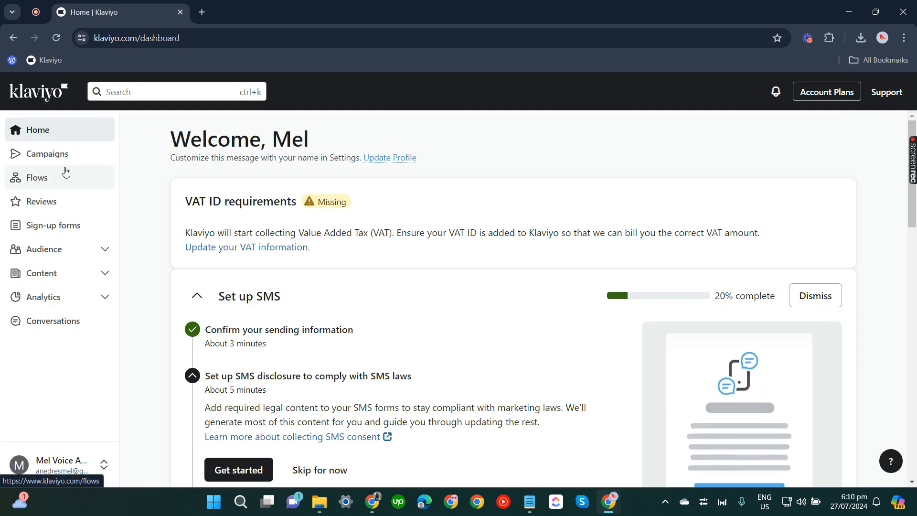
# Create a new Email campaign from Campaigns, keeping the default name, and continue
pyautogui.click(47, 154)
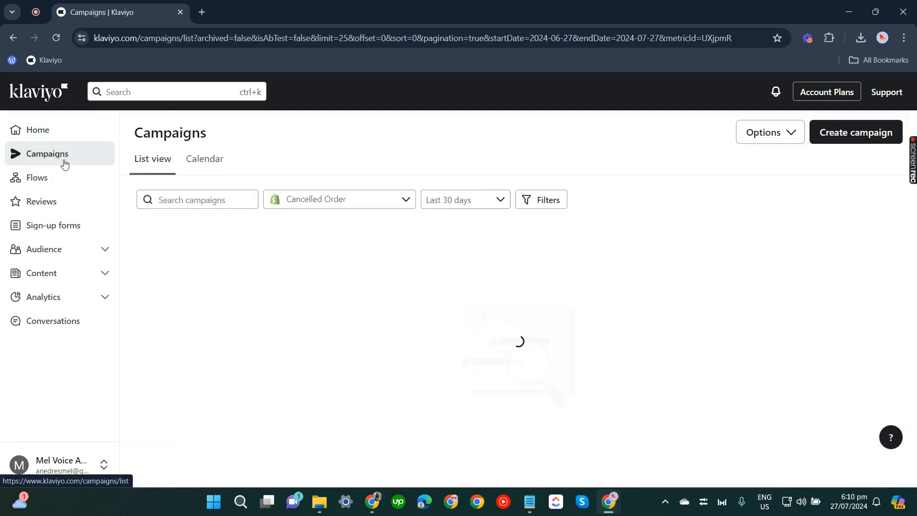
pyautogui.click(853, 132)
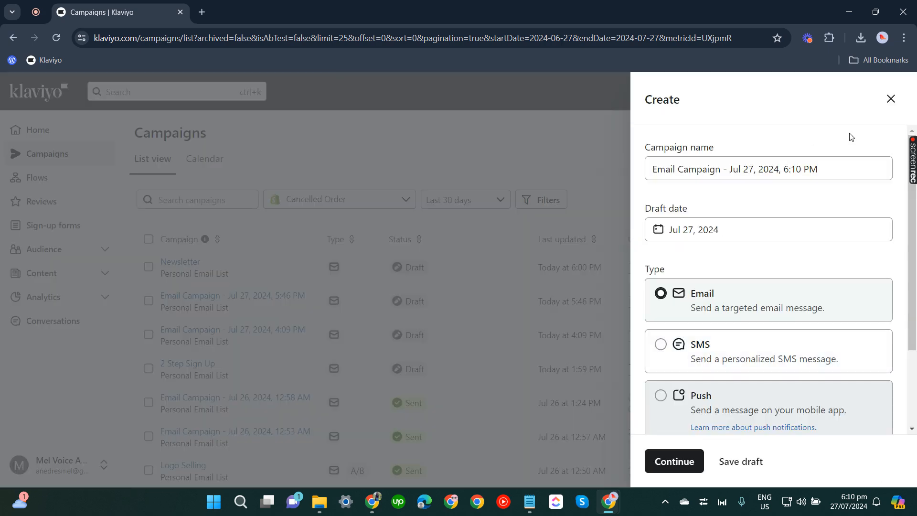
pyautogui.tripleClick(734, 168)
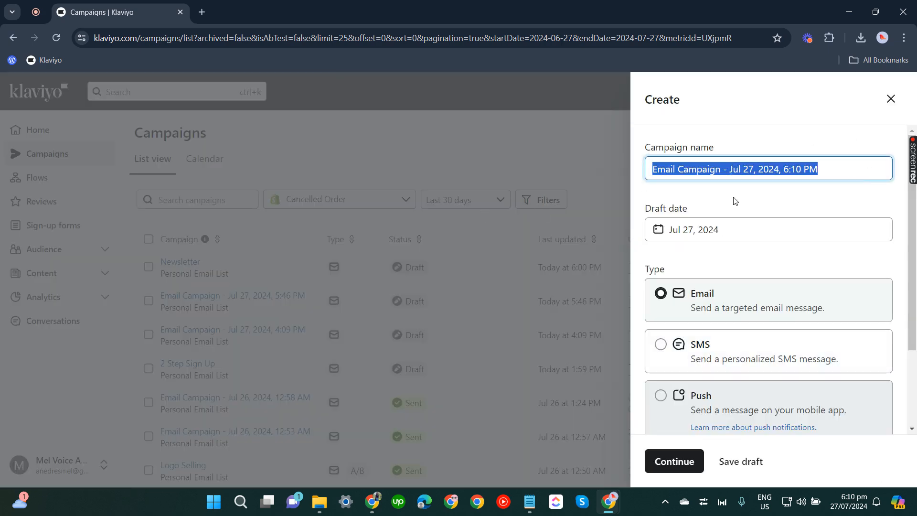
pyautogui.click(673, 460)
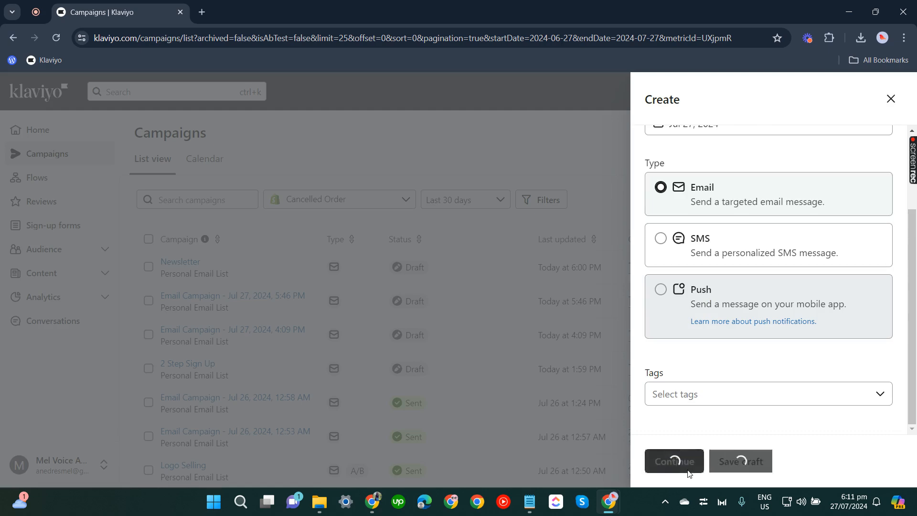
# Send the campaign to the Personal Email List (about 6 people)
pyautogui.click(673, 460)
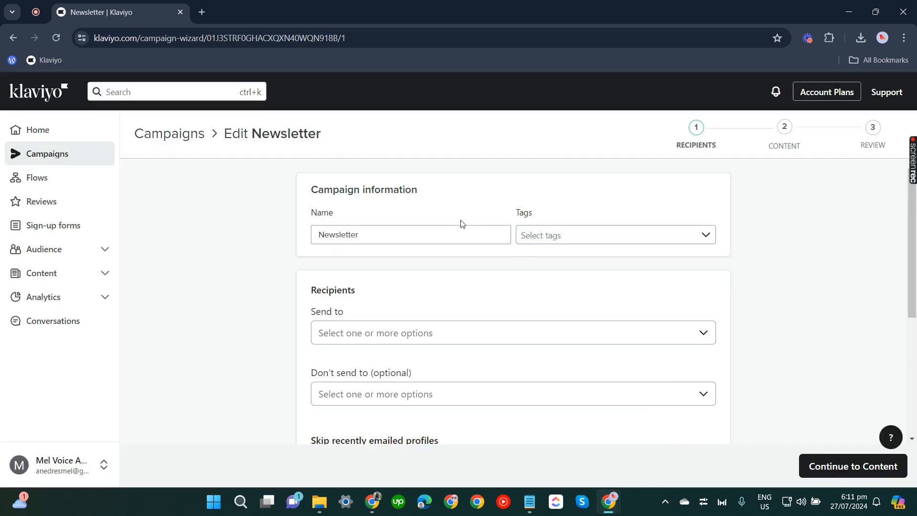
pyautogui.scroll(-3)
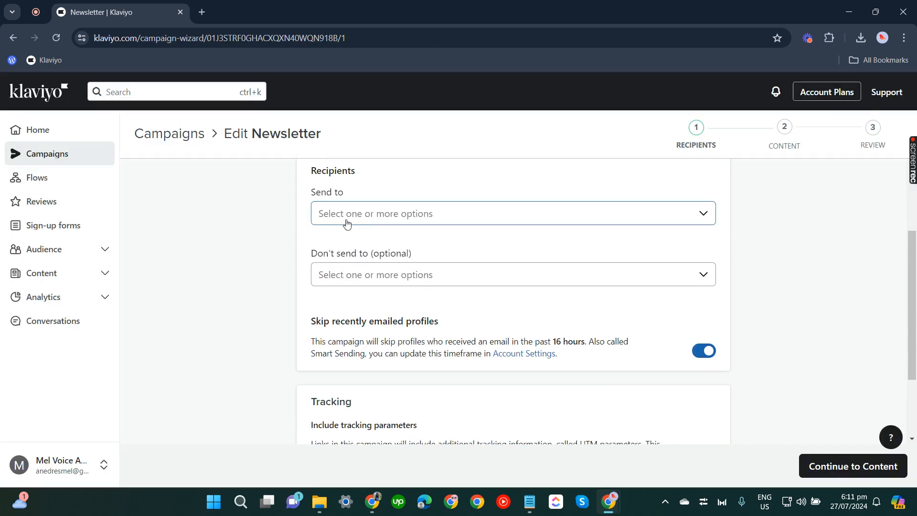
pyautogui.click(511, 213)
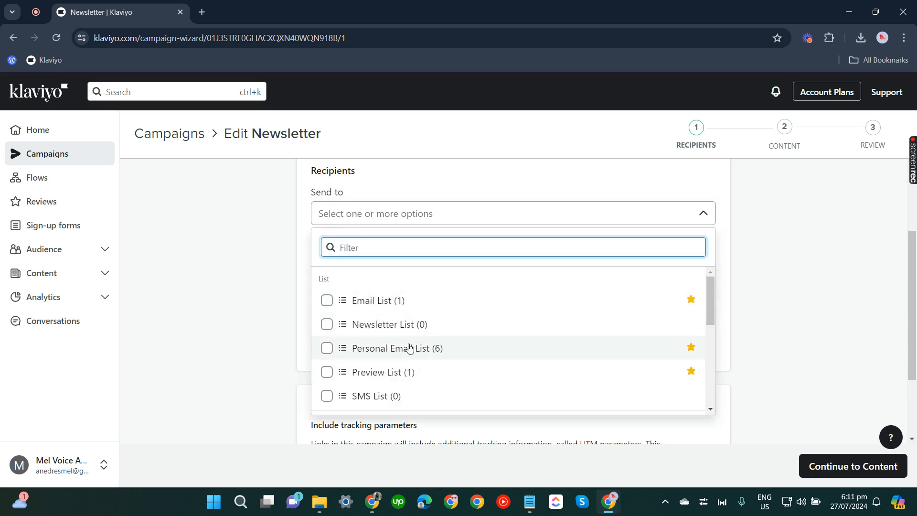
pyautogui.click(327, 347)
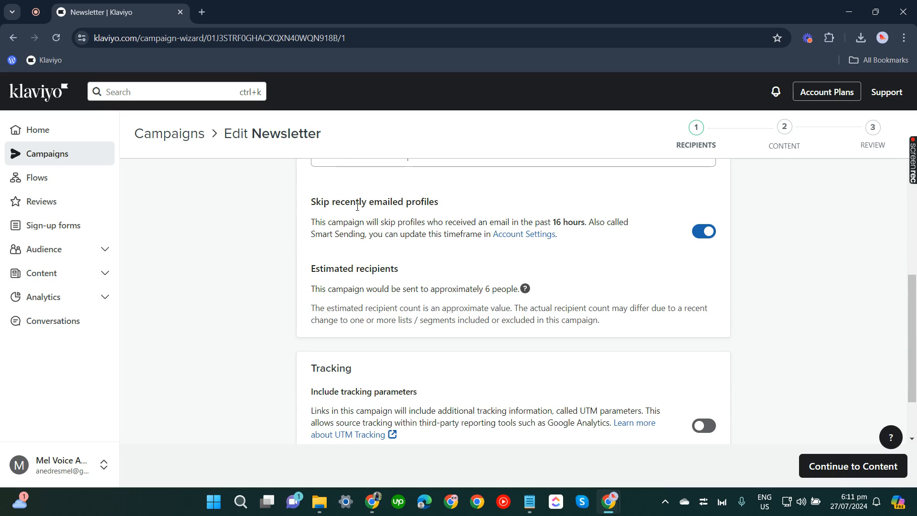
# Enable Include tracking parameters (UTM) for the campaign links
pyautogui.tripleClick(374, 202)
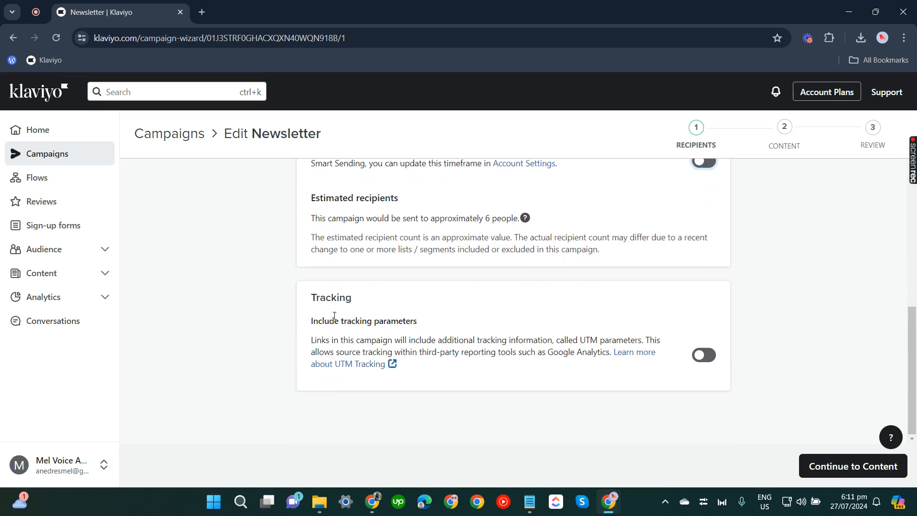
pyautogui.click(703, 355)
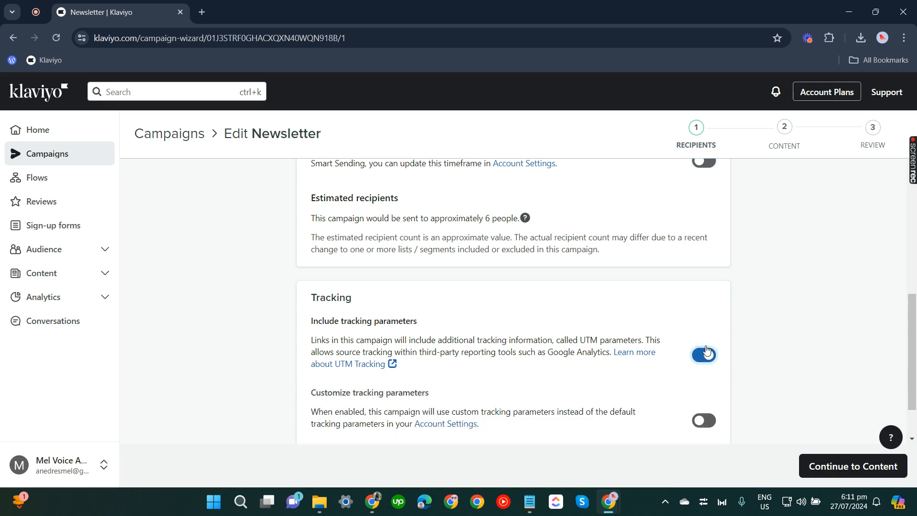
pyautogui.scroll(-3)
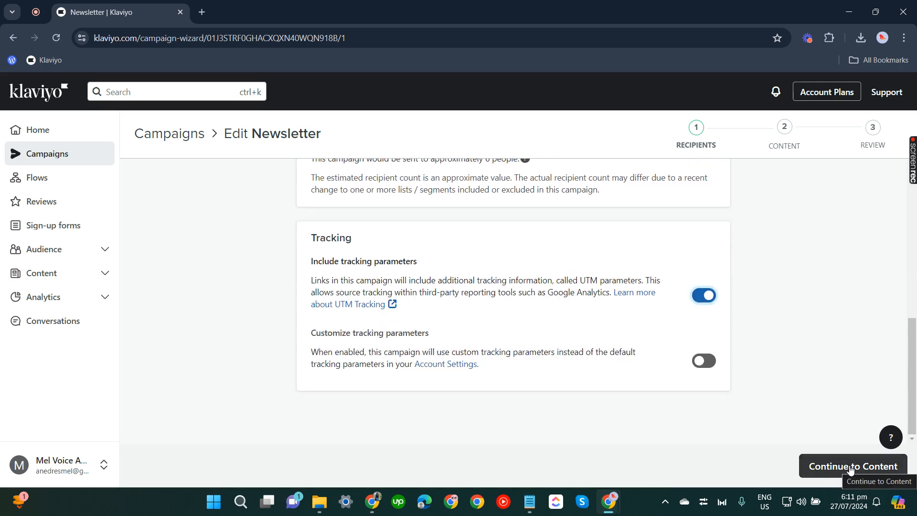
# Continue to Content and enter subject line 'Personalized ESL Support ✨' with preview text 'Sign Up Now!'
pyautogui.click(850, 466)
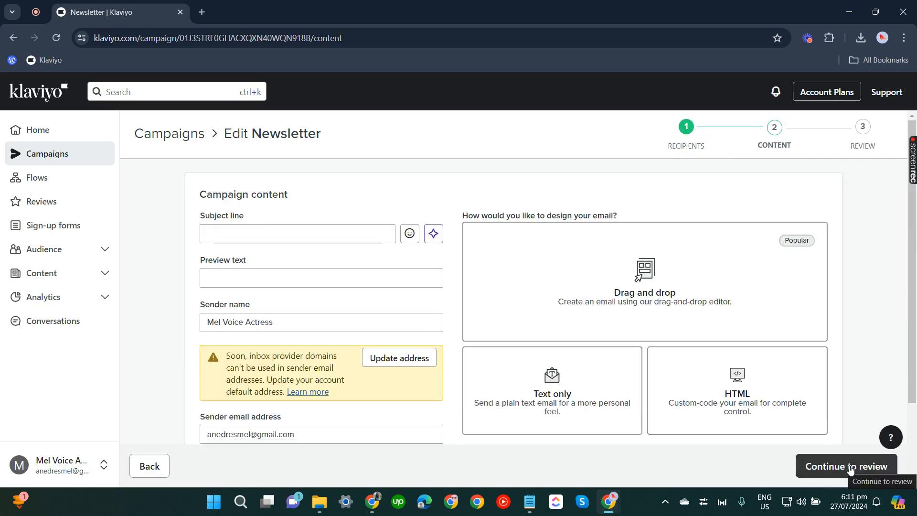
pyautogui.click(297, 233)
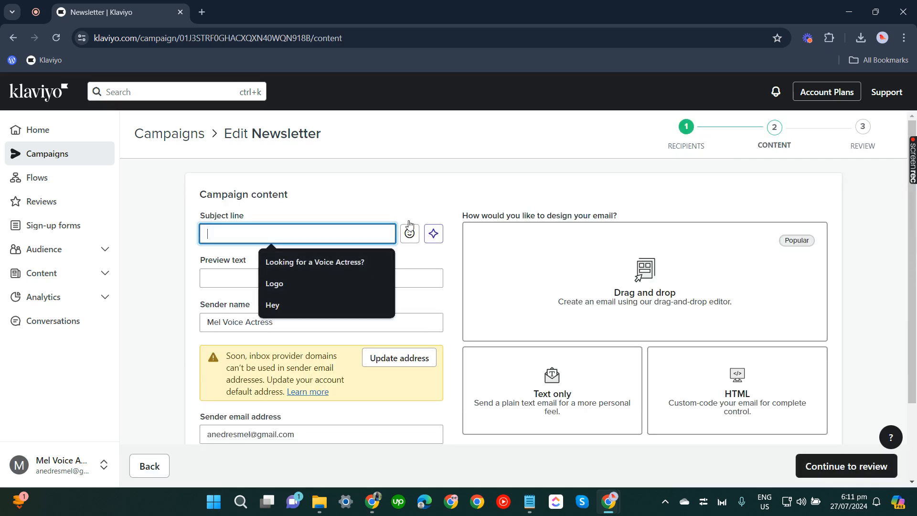
pyautogui.click(321, 278)
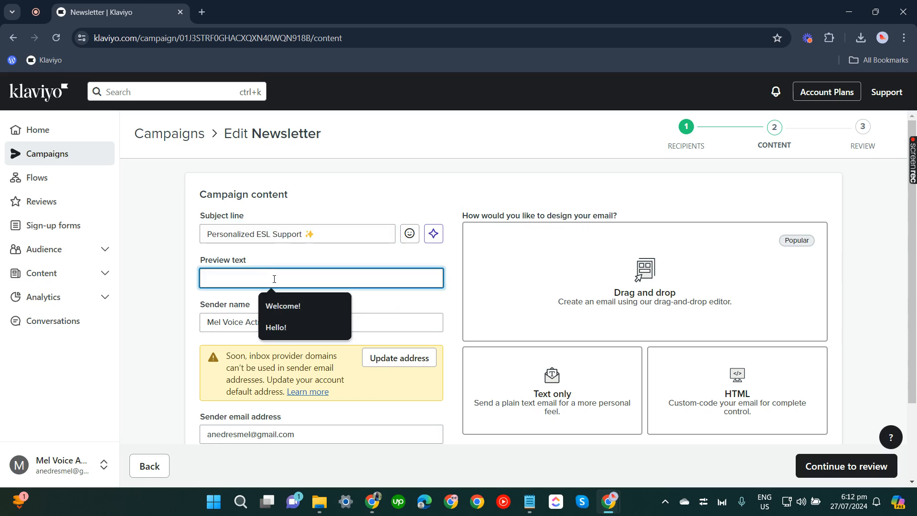
pyautogui.write('Sign Up N')
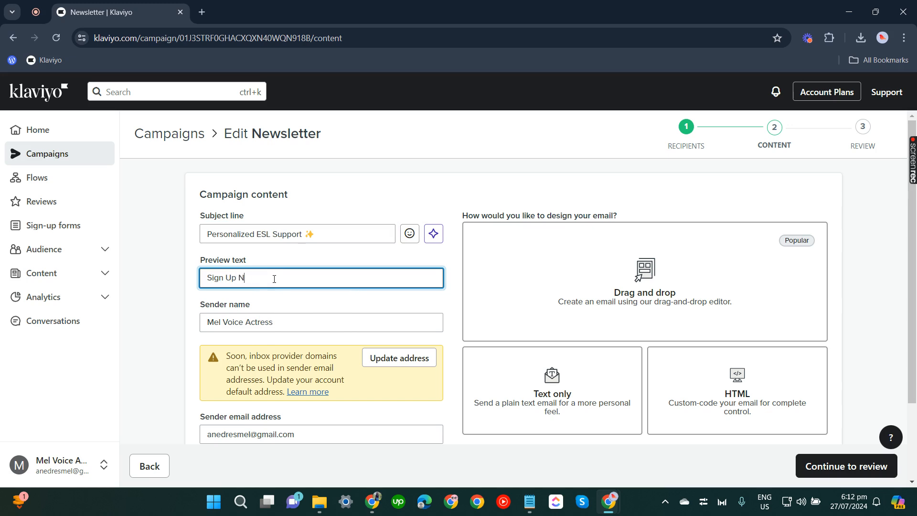
pyautogui.write('ow!')
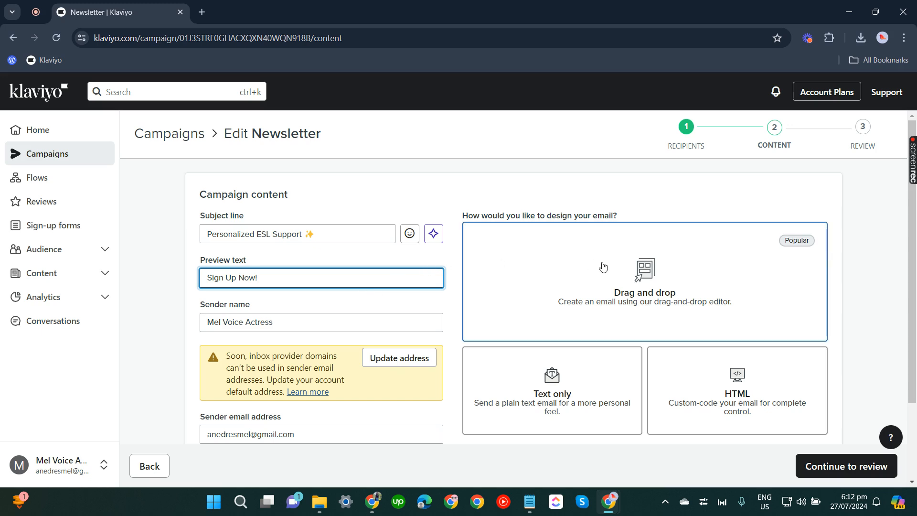
# Search the template library for 'newsletter' and scroll through the Outreach newsletter designs
pyautogui.click(644, 281)
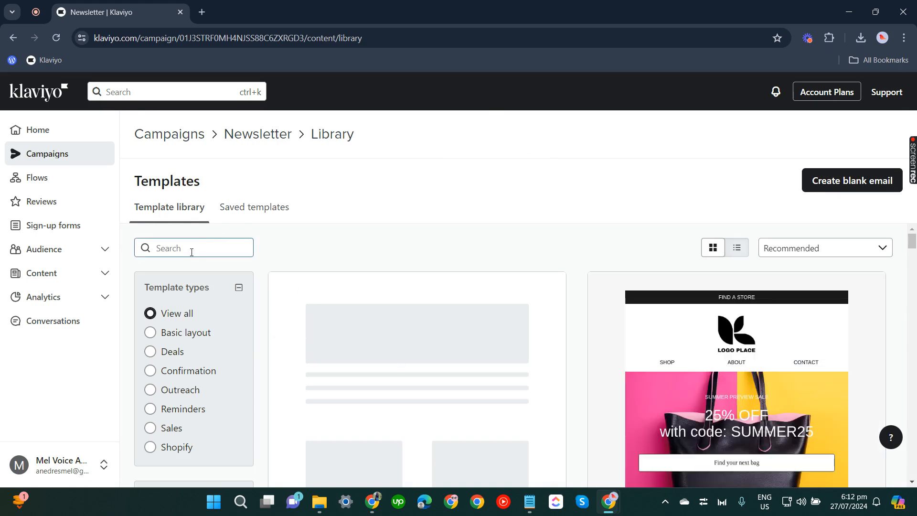
pyautogui.write('n')
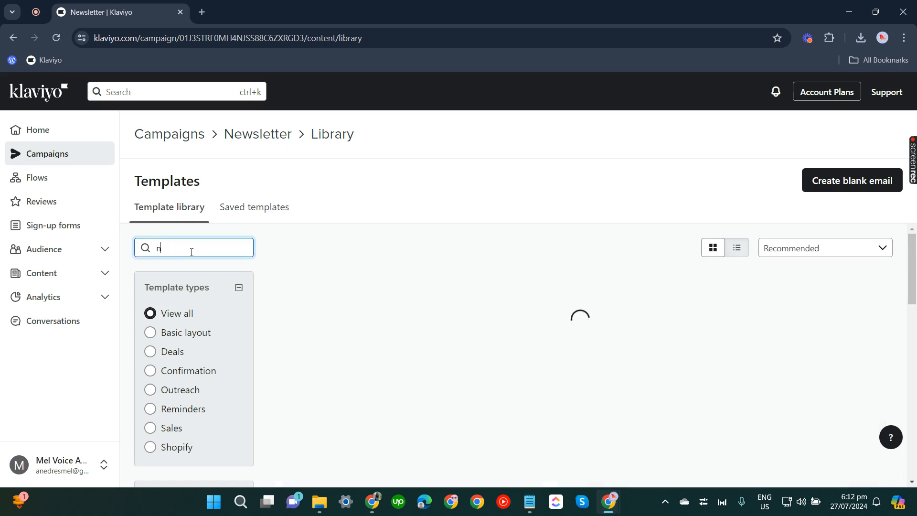
pyautogui.write('ewsletter')
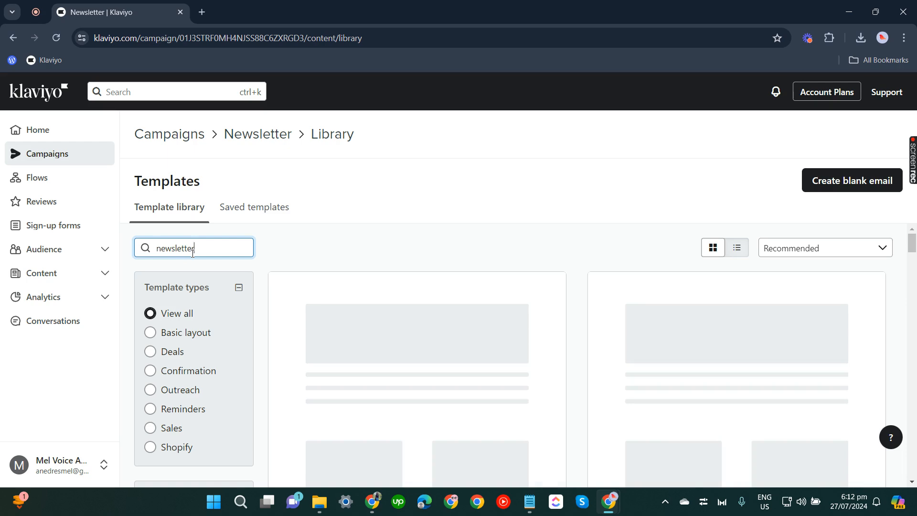
pyautogui.scroll(-3)
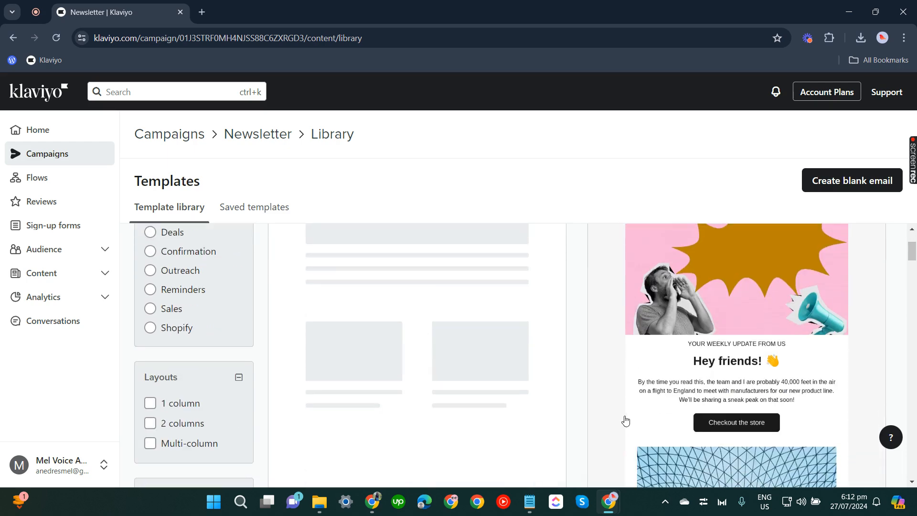
pyautogui.scroll(-3)
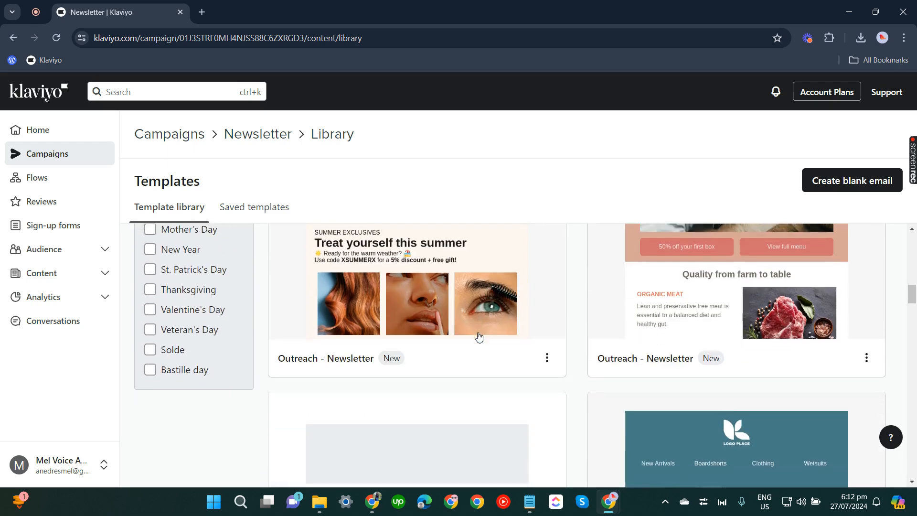
pyautogui.scroll(-3)
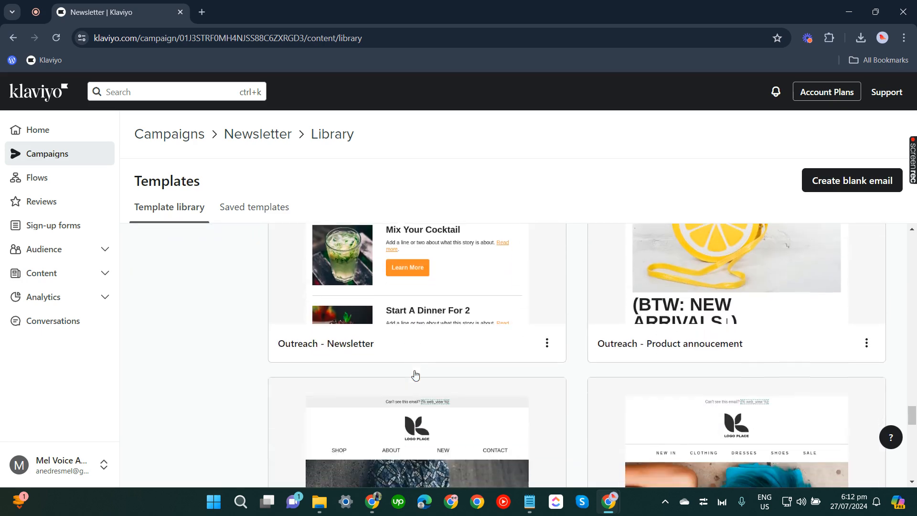
pyautogui.scroll(-3)
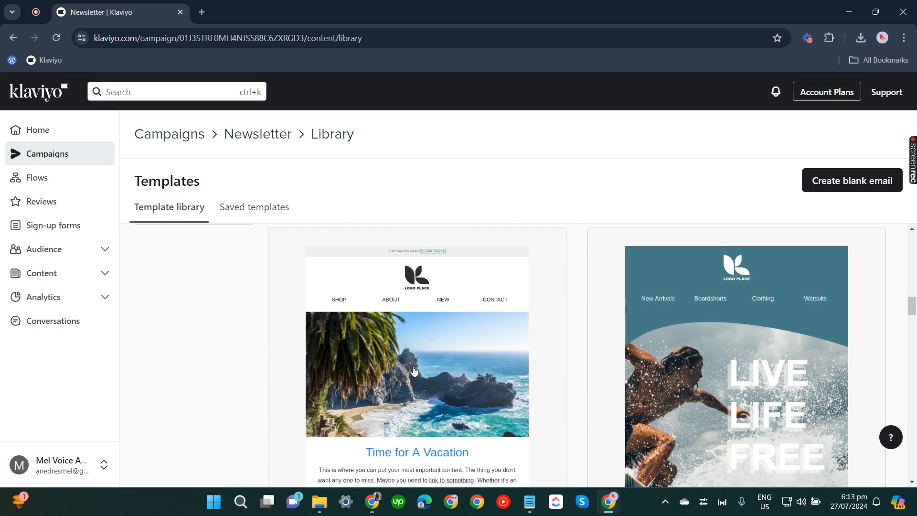
pyautogui.moveTo(426, 299)
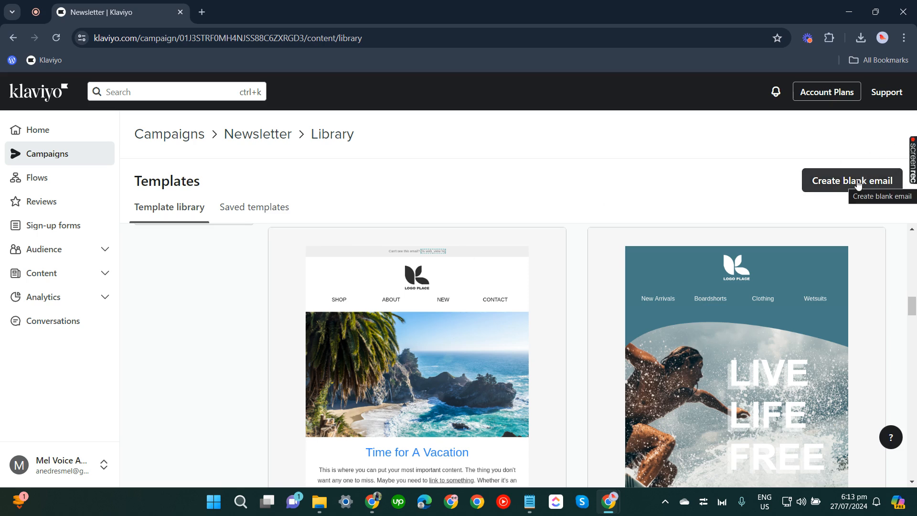
pyautogui.moveTo(363, 397)
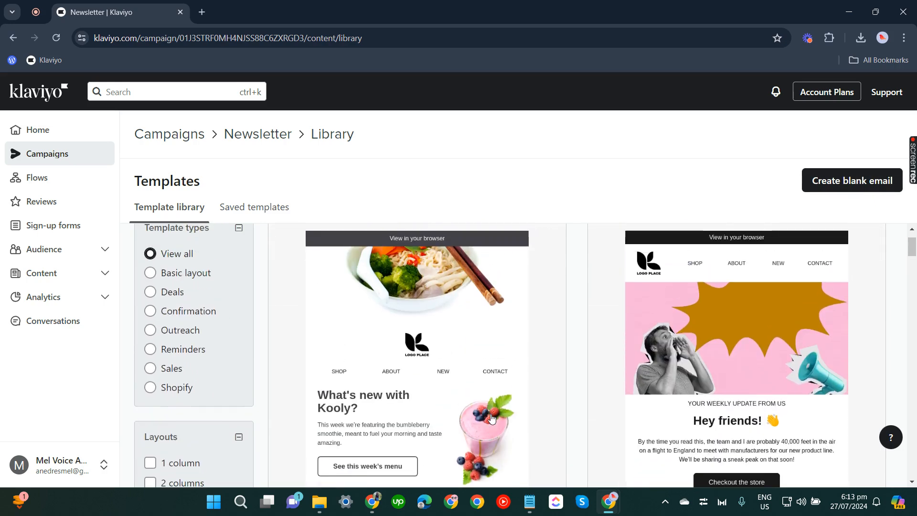
pyautogui.moveTo(736, 321)
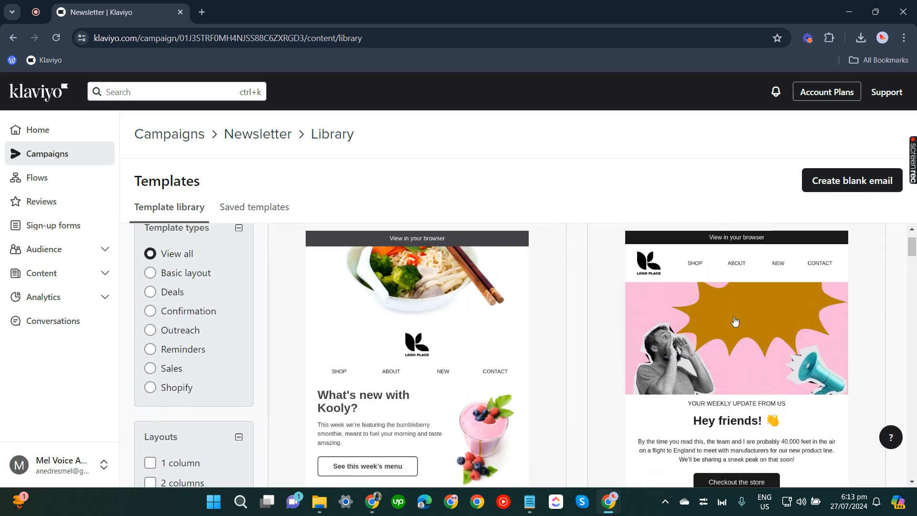
# Preview the Outreach - Newsletter template and use it to load the email editor
pyautogui.click(735, 321)
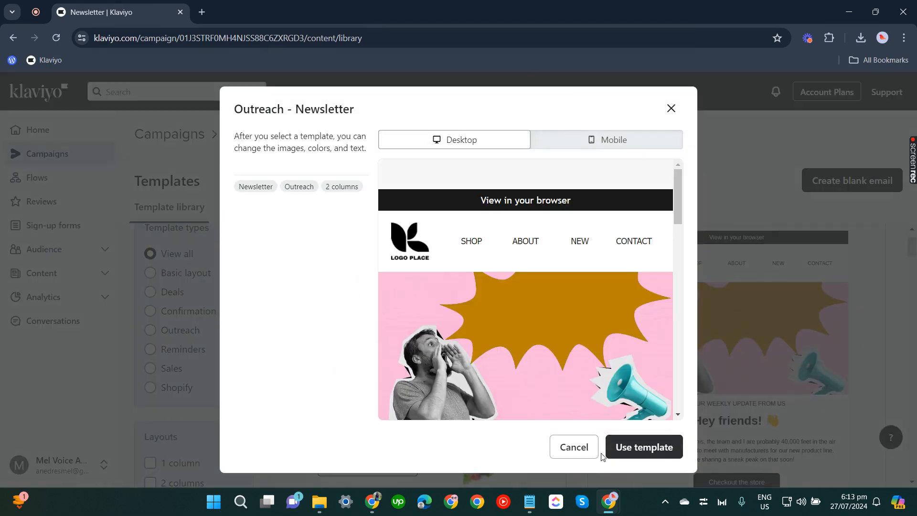
pyautogui.click(642, 447)
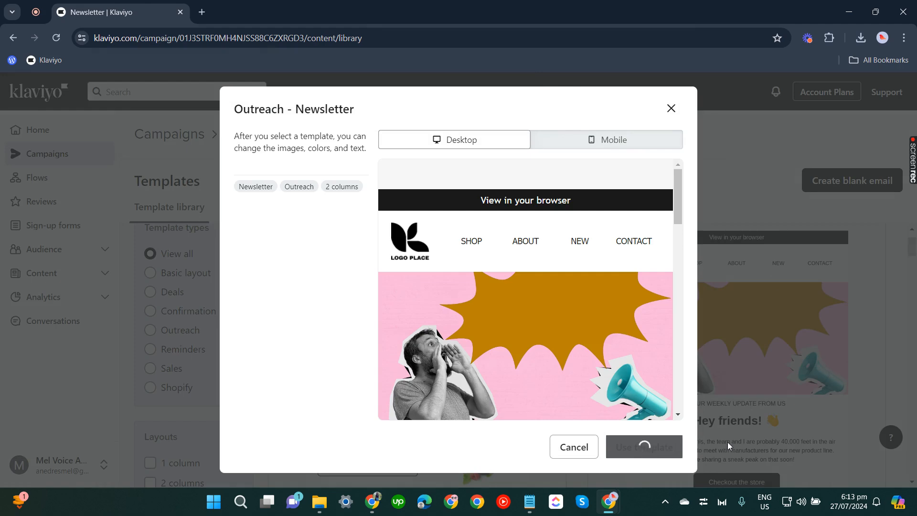
pyautogui.click(643, 446)
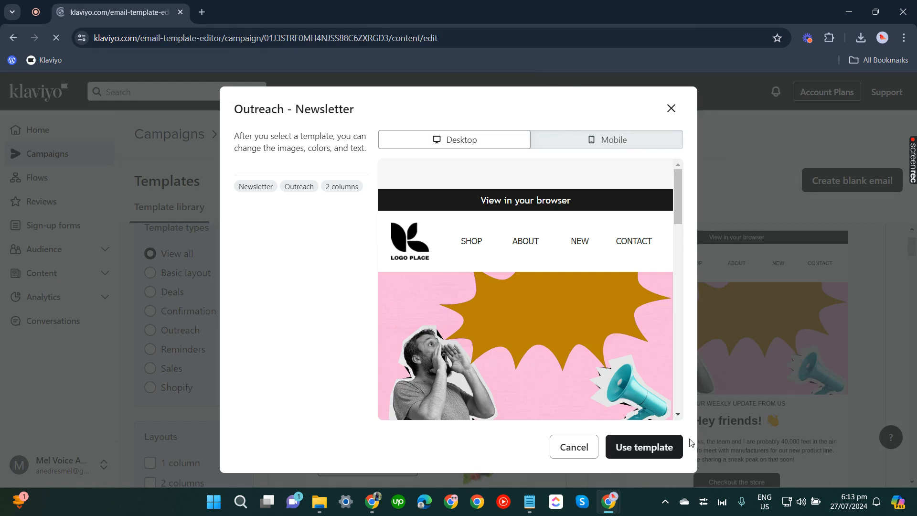
pyautogui.click(643, 447)
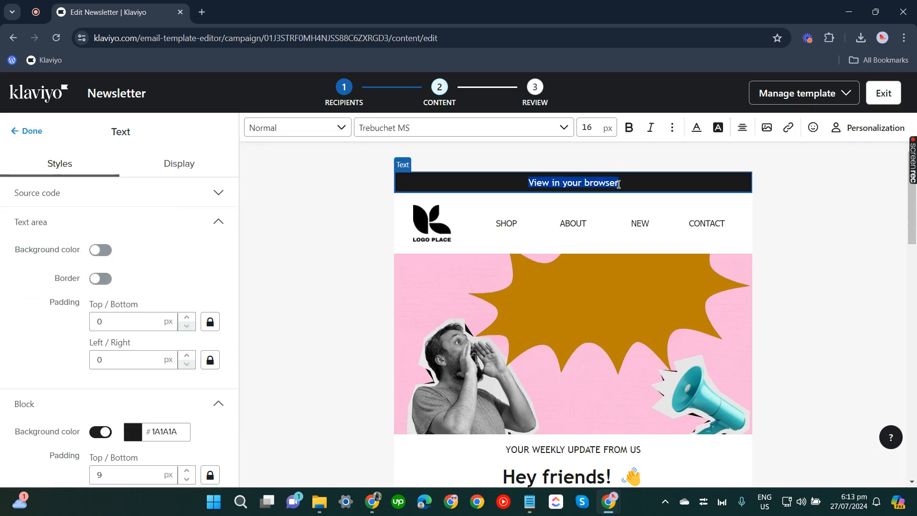
# Replace the View in your browser line with 'dfsfdsfdsf' and edit the CONTACT header link's text to 'h'
pyautogui.write('dfsfdsfdsf')
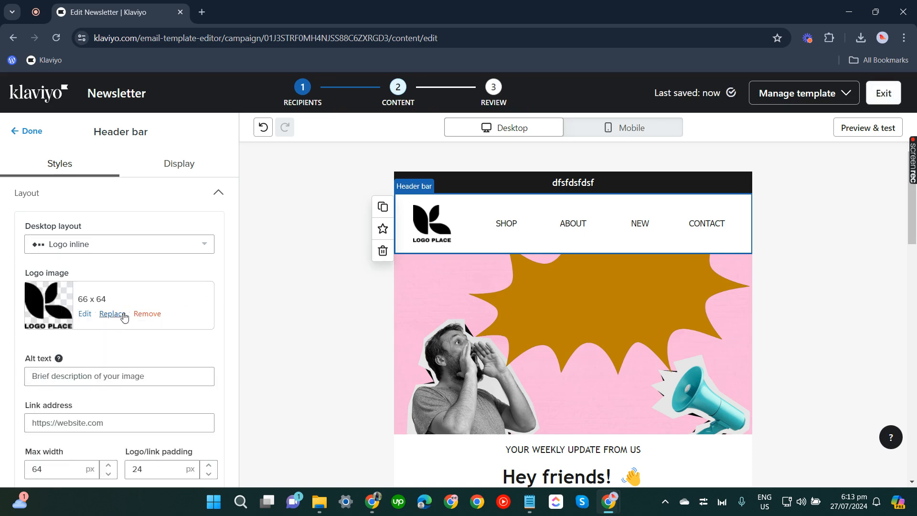
pyautogui.click(506, 223)
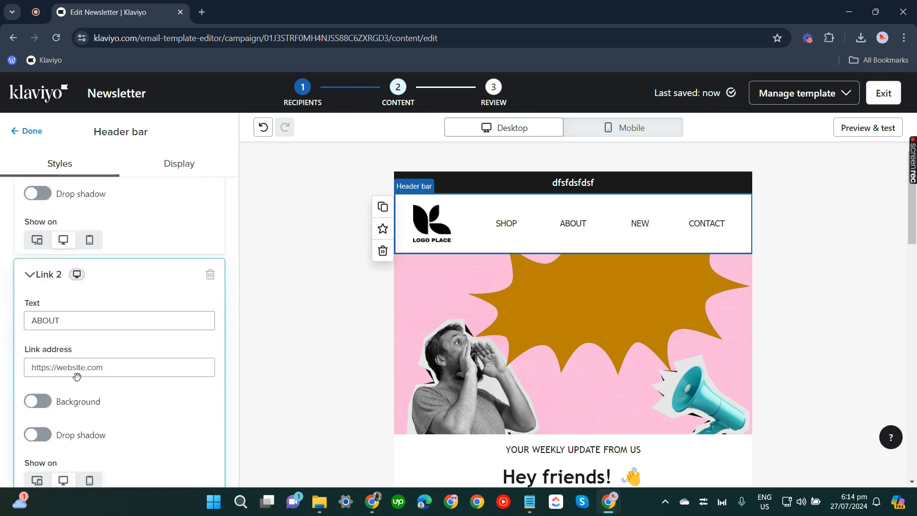
pyautogui.scroll(-3)
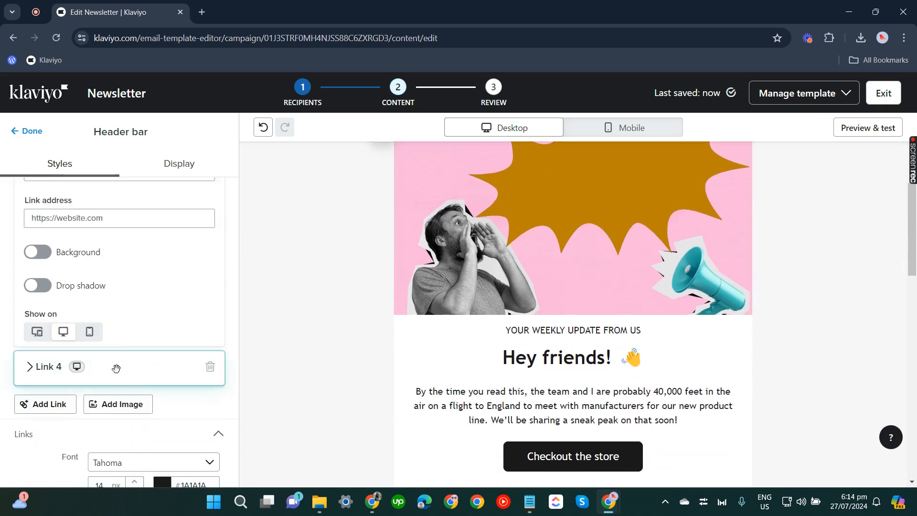
pyautogui.click(46, 366)
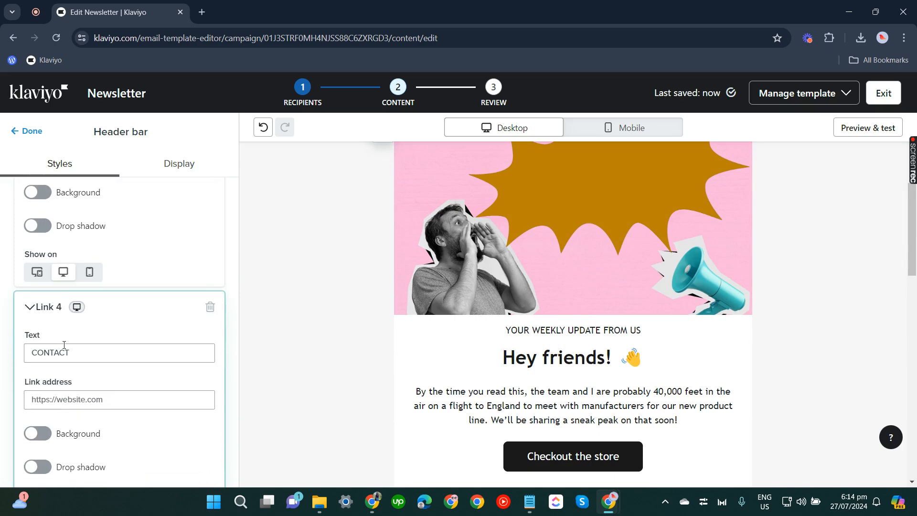
pyautogui.write('h')
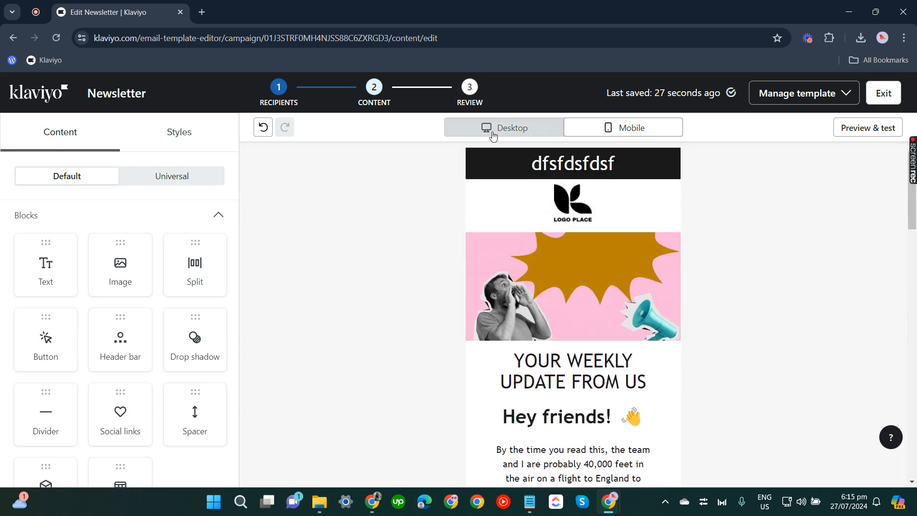
pyautogui.scroll(-3)
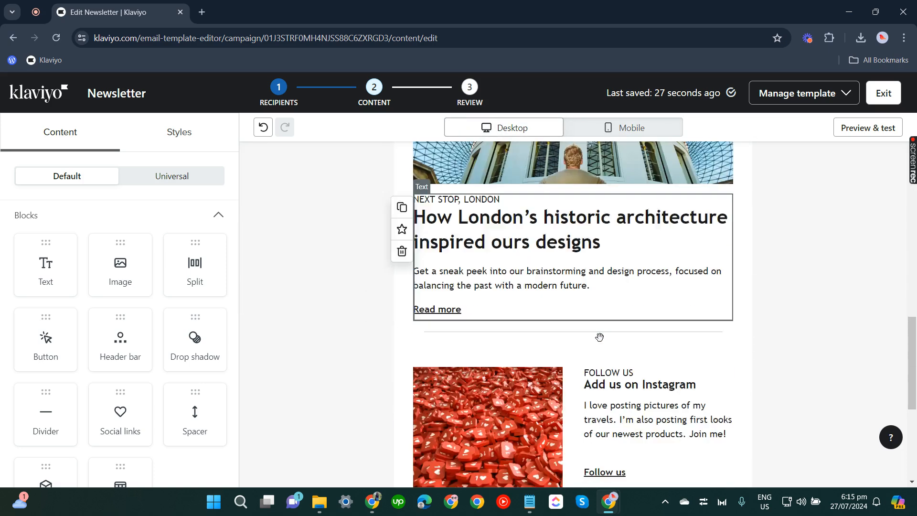
pyautogui.scroll(-3)
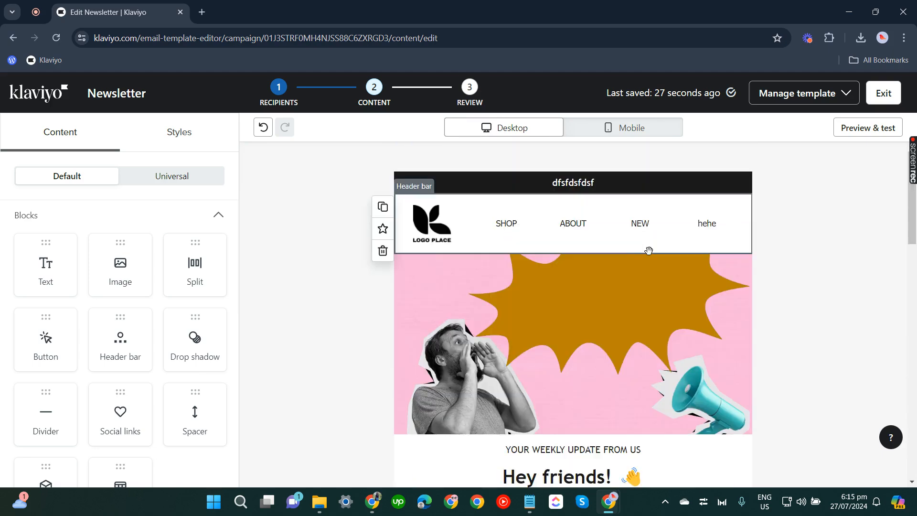
pyautogui.moveTo(581, 236)
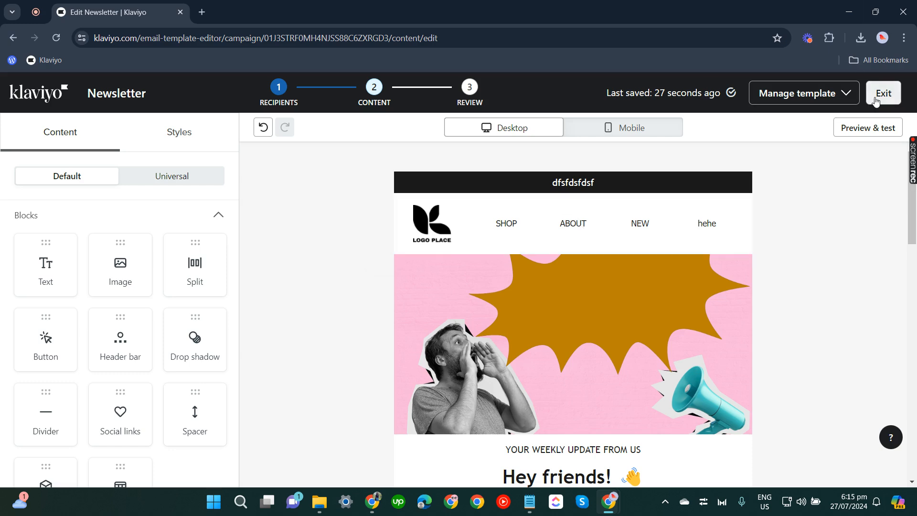
pyautogui.click(882, 93)
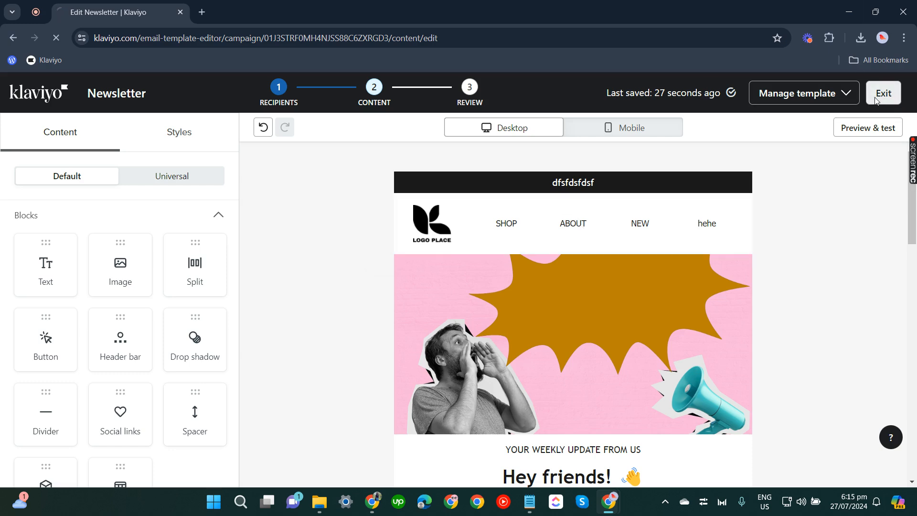
# Continue to the Review and send step showing the Personal Email List with about 6 recipients
pyautogui.click(882, 93)
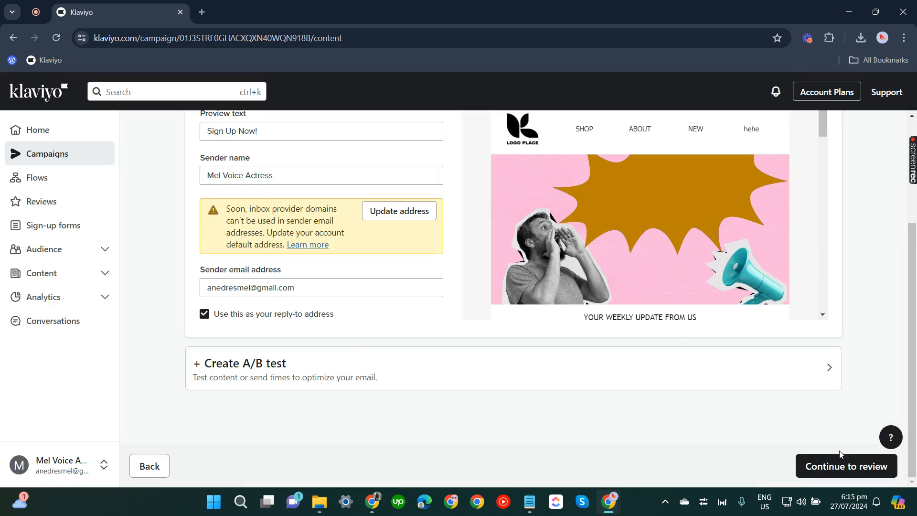
pyautogui.click(845, 466)
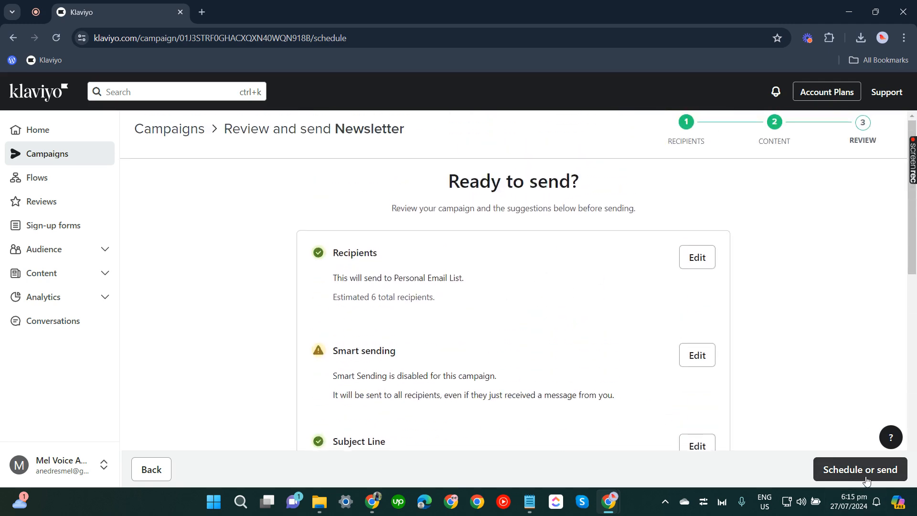
pyautogui.moveTo(859, 469)
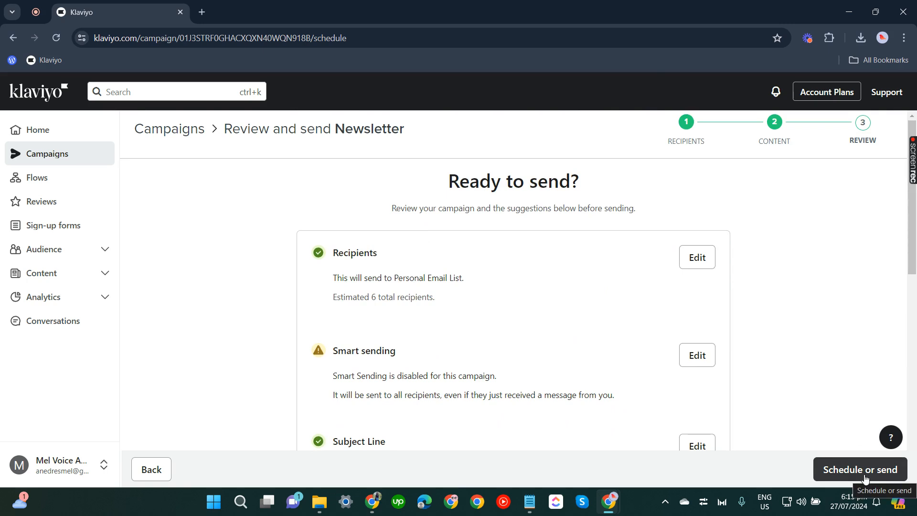